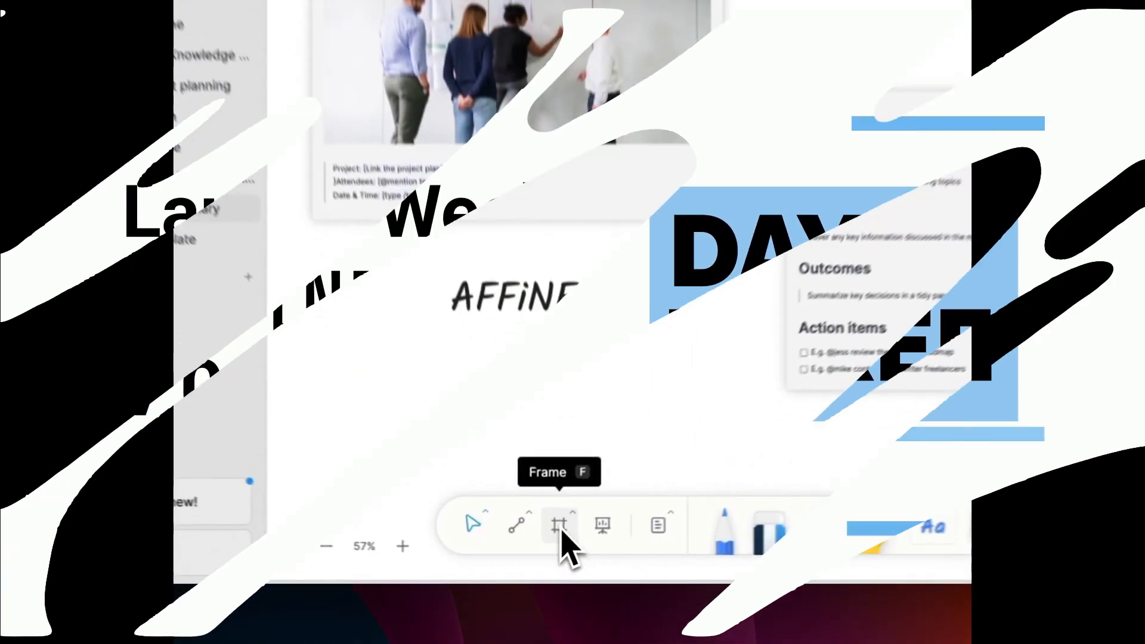
Step: Draw Frame 1 around the AFFiNE 0.10.0 title and select its embed at the end of the Meeting Summary page
{"action": "left_click", "coordinate": [560, 525]}
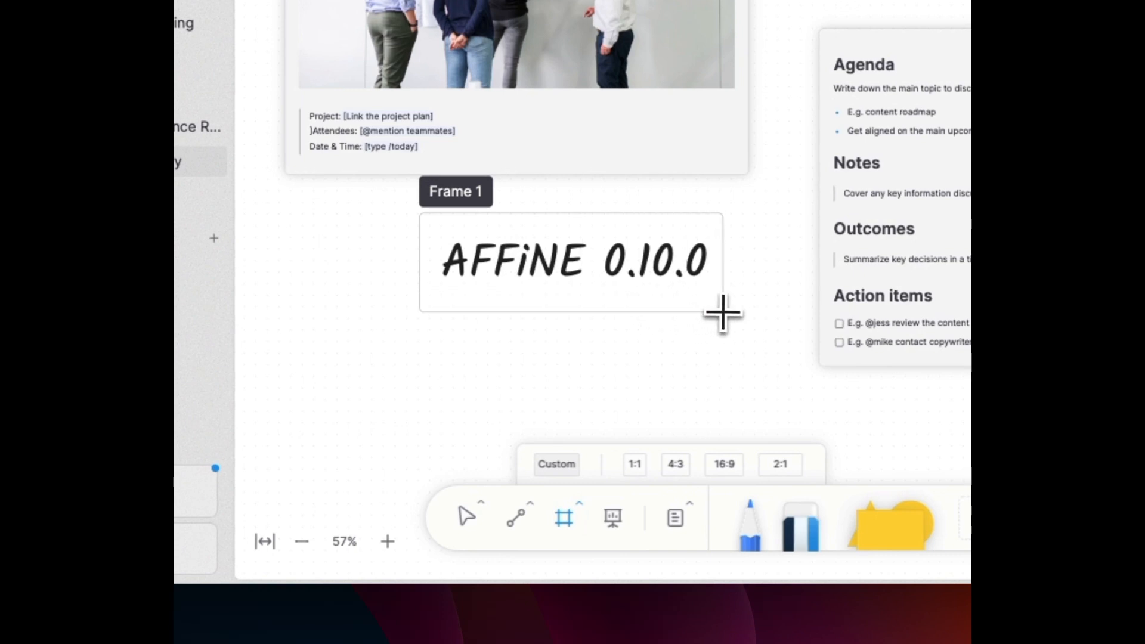
{"action": "left_click", "coordinate": [574, 261]}
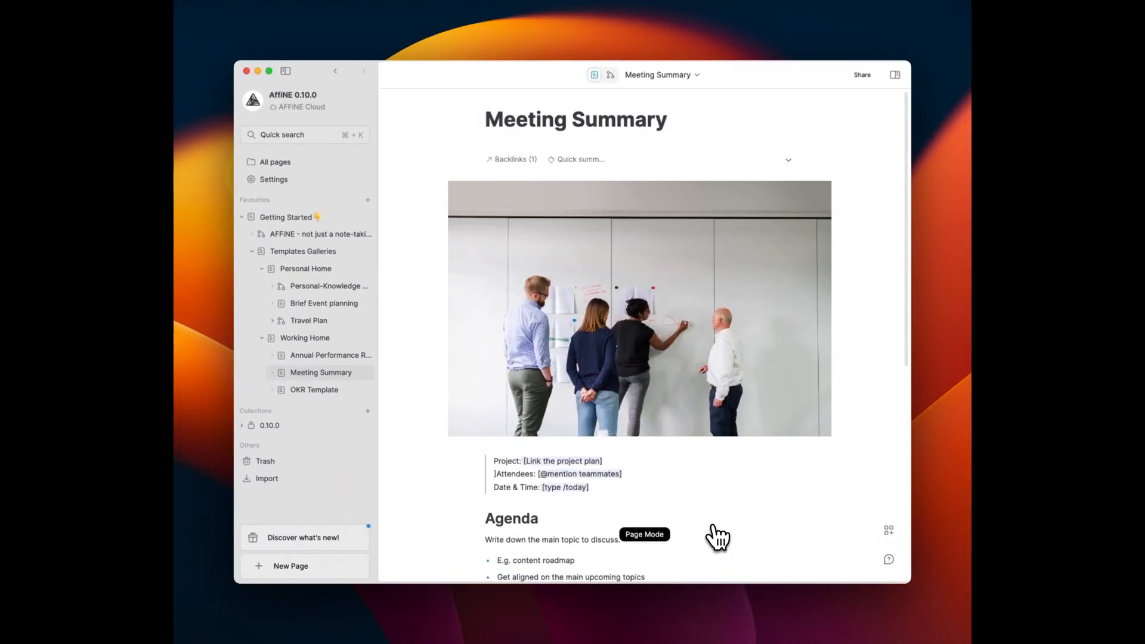
{"action": "scroll", "scroll_direction": "down", "scroll_amount": 3}
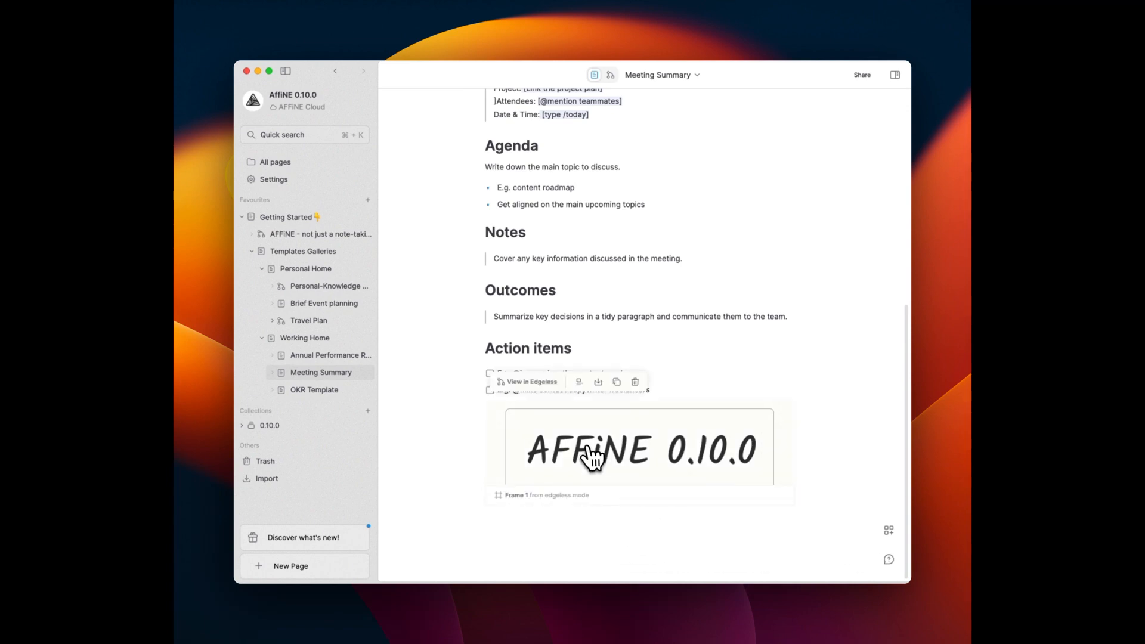
{"action": "left_click", "coordinate": [529, 382]}
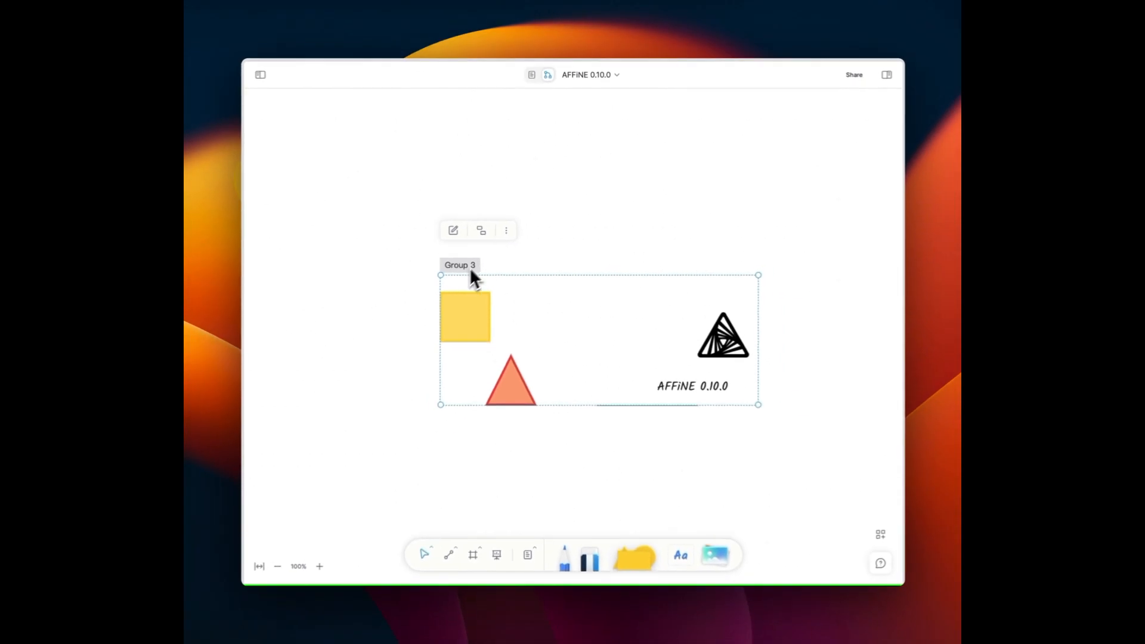
Step: Group the yellow square as Group 1, then group it with the triangle, logo and version text as Group 2
{"action": "left_click", "coordinate": [595, 265]}
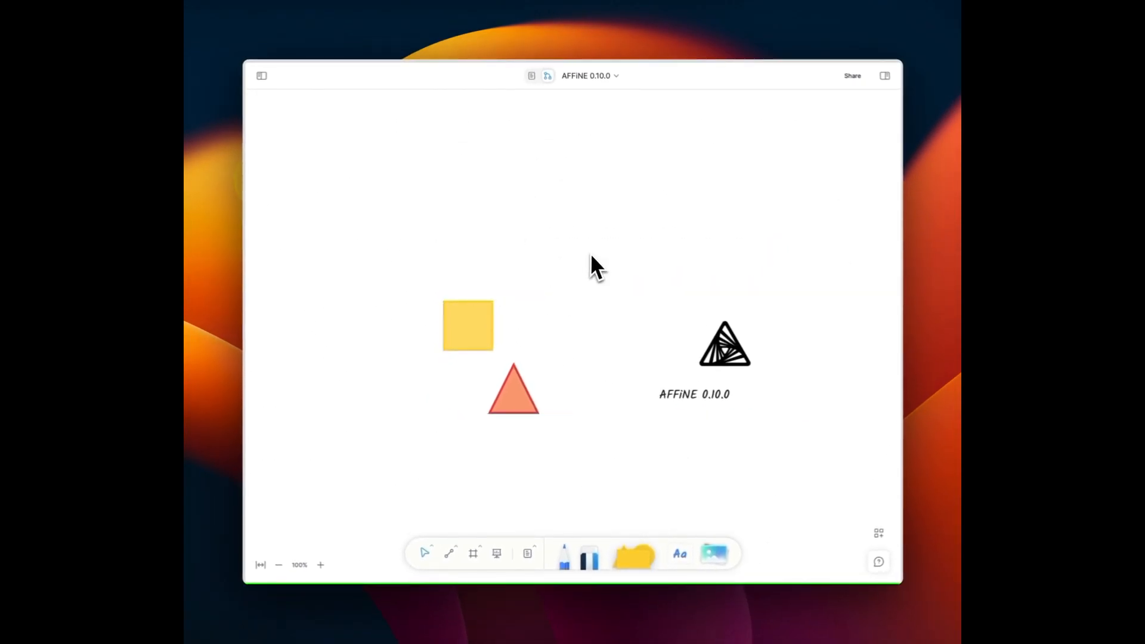
{"action": "left_click", "coordinate": [723, 343]}
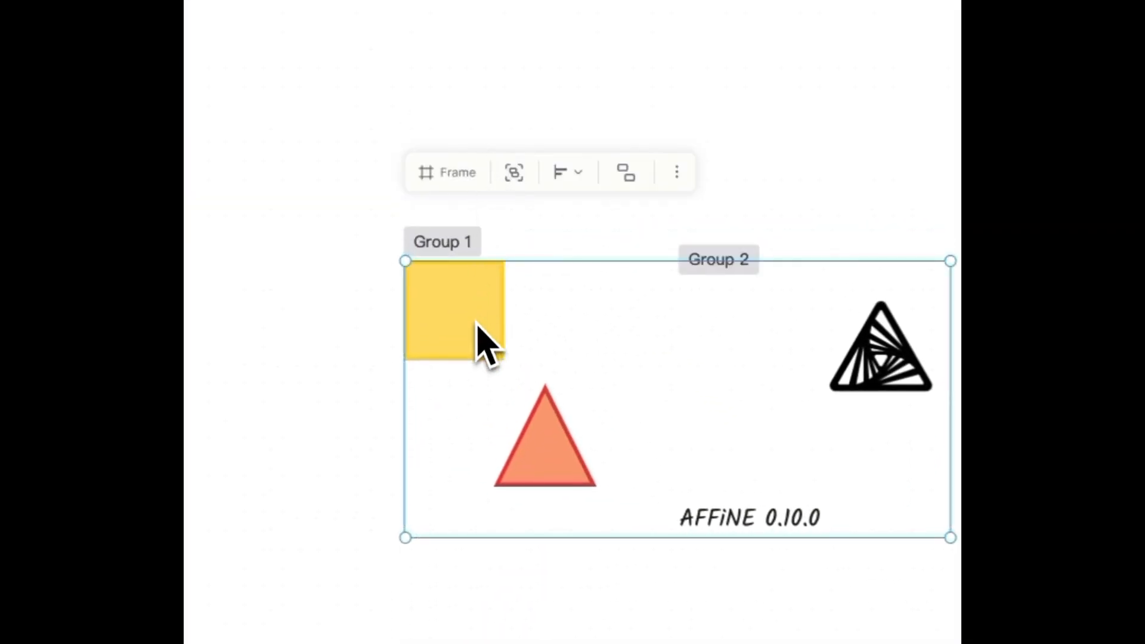
{"action": "left_click", "coordinate": [544, 438]}
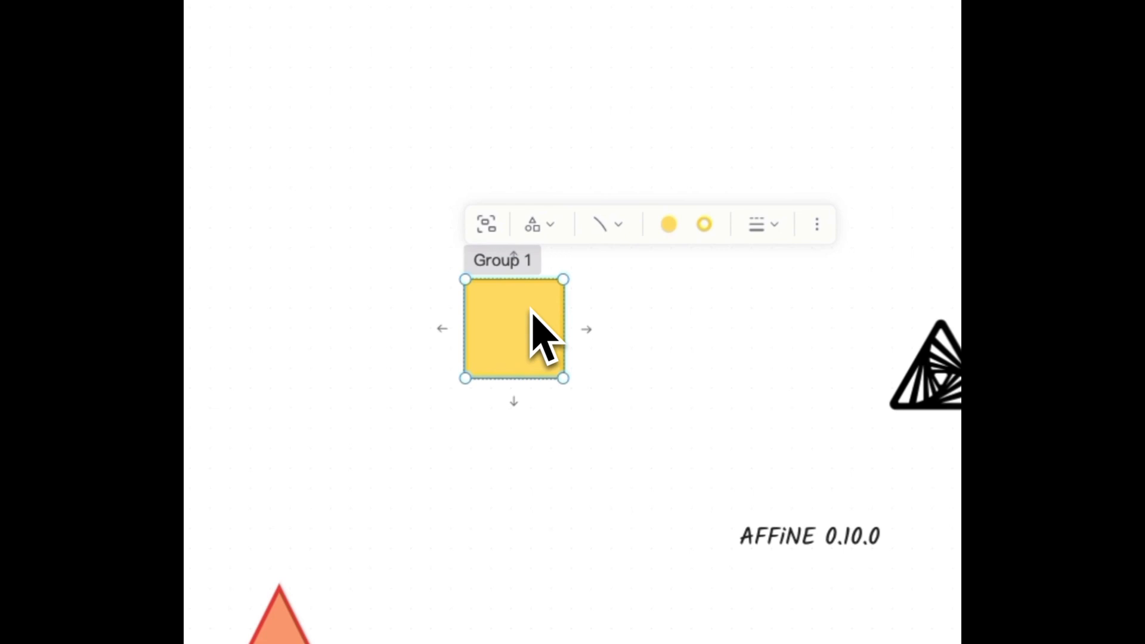
{"action": "left_click", "coordinate": [666, 350]}
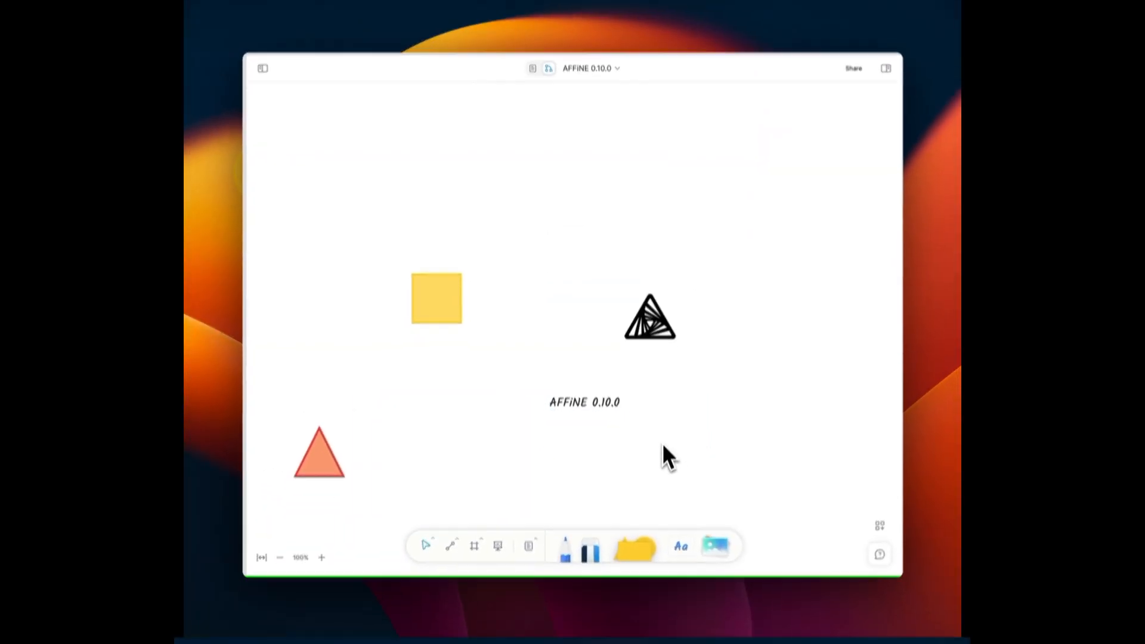
Step: Insert affine-logo-logotype-v-black.svg onto the whiteboard via the Image tool
{"action": "left_click", "coordinate": [714, 545]}
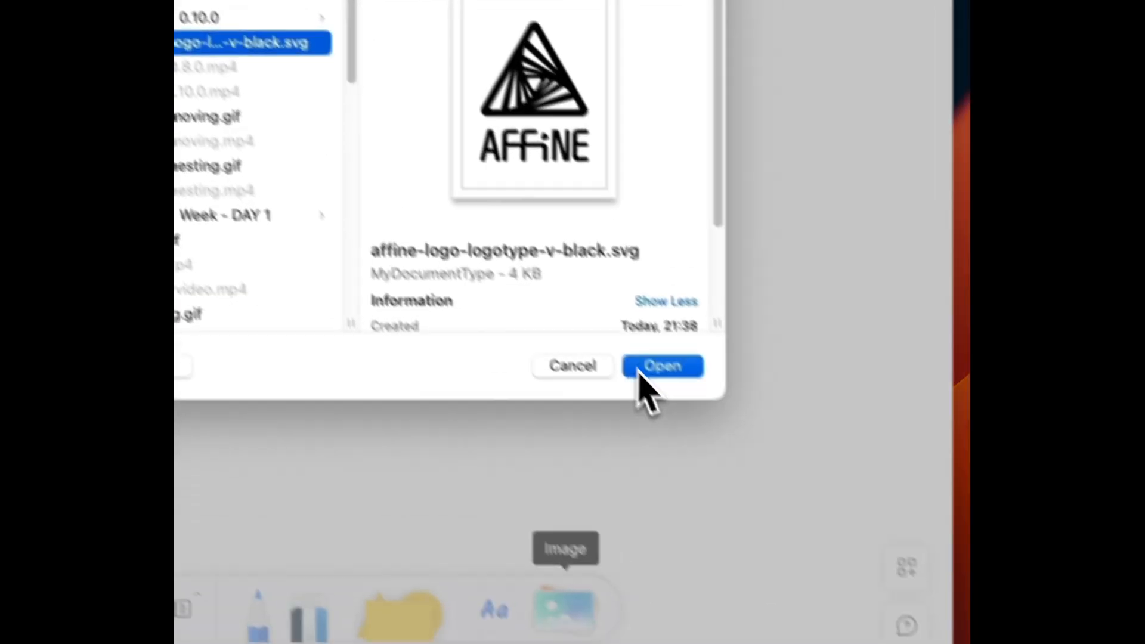
{"action": "left_click", "coordinate": [661, 366]}
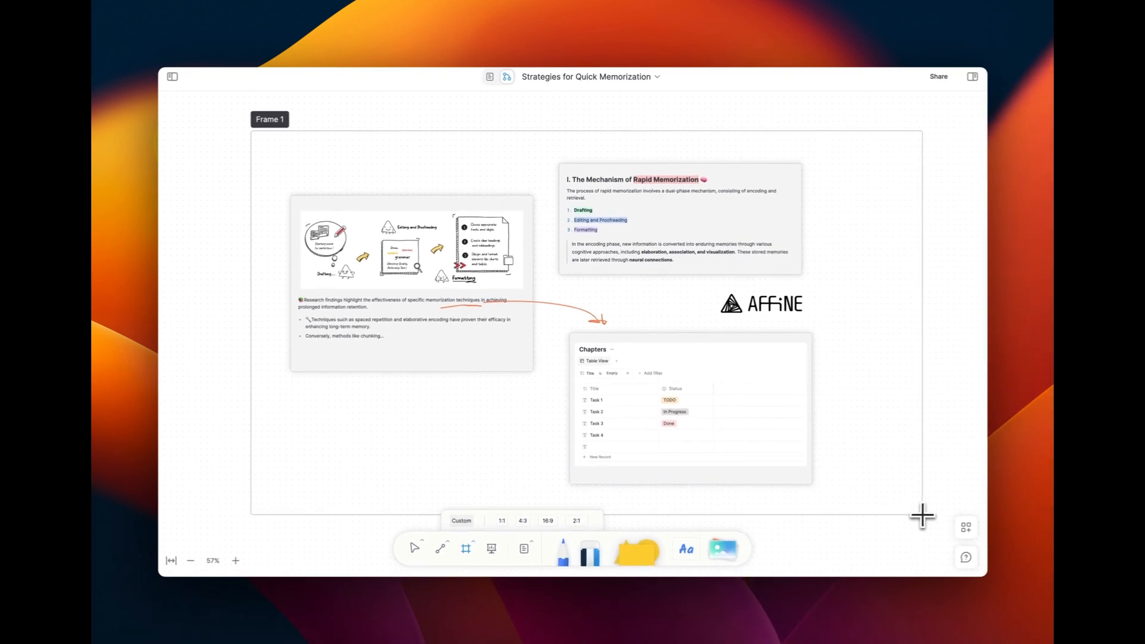
{"action": "mouse_move", "coordinate": [285, 200]}
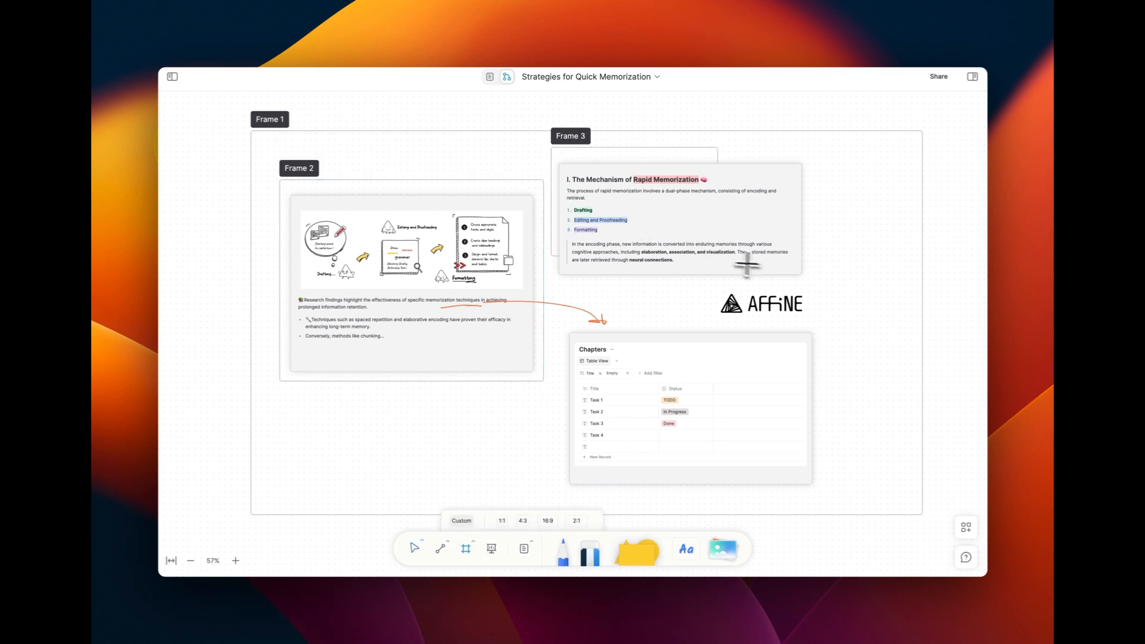
Step: Frame the Rapid Memorization card as Frame 3 and the AFFiNE logo as Frame 4 inside Frame 1
{"action": "left_click", "coordinate": [679, 219]}
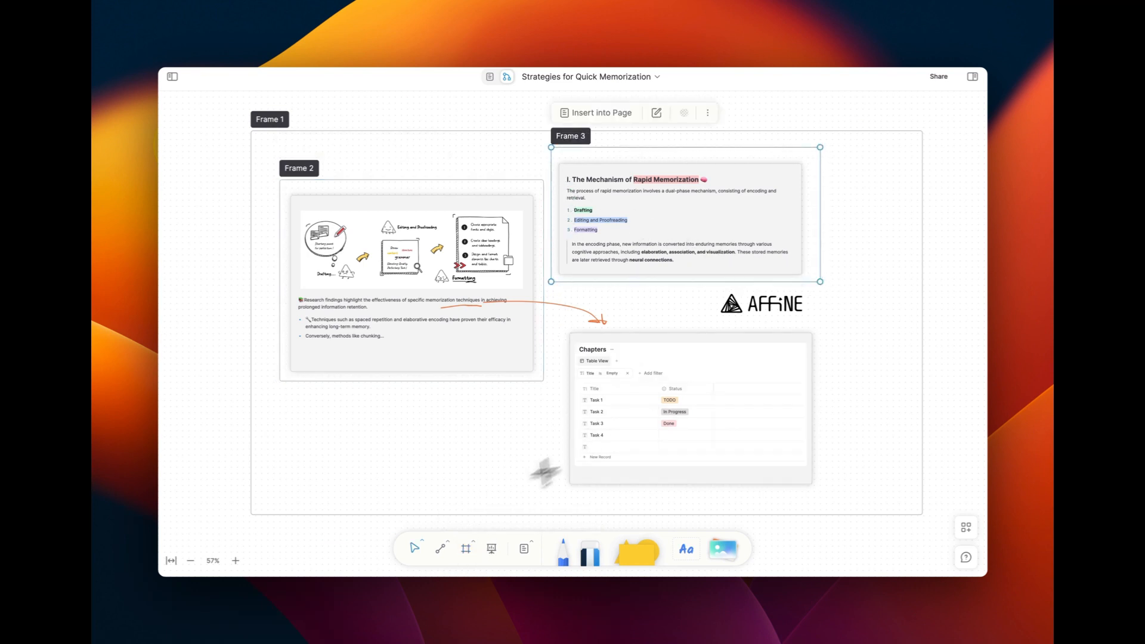
{"action": "left_click", "coordinate": [465, 549]}
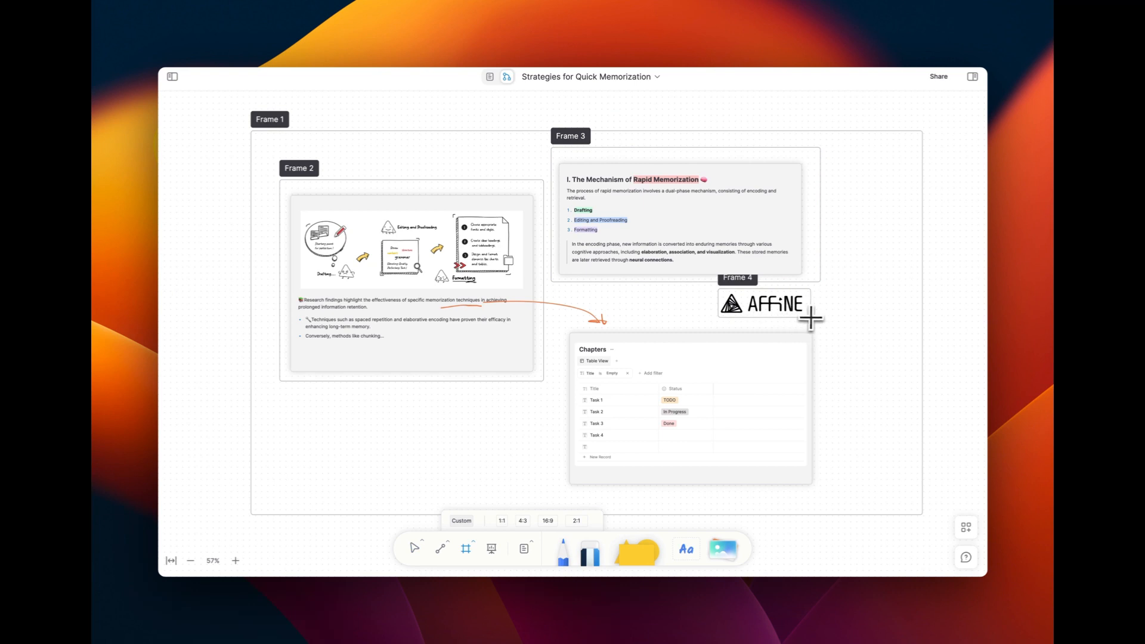